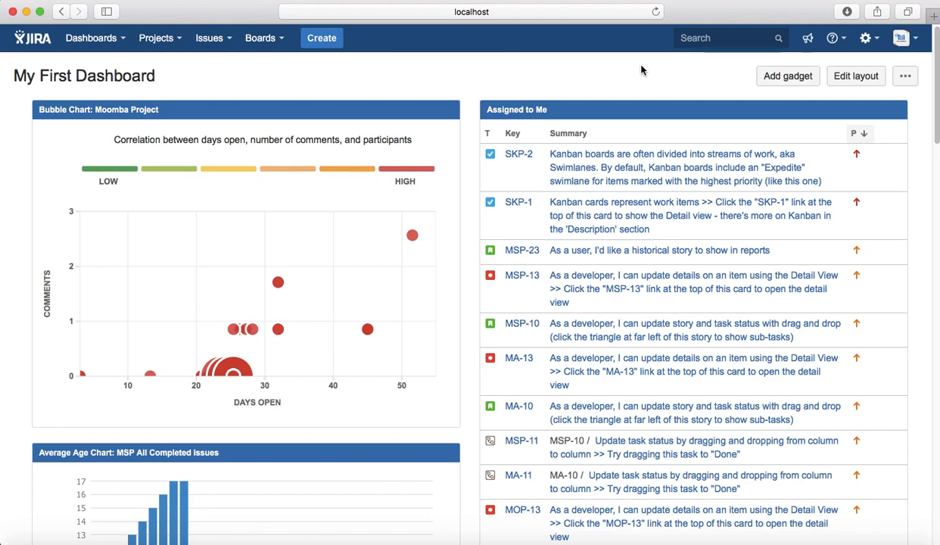
mouse_move(219, 59)
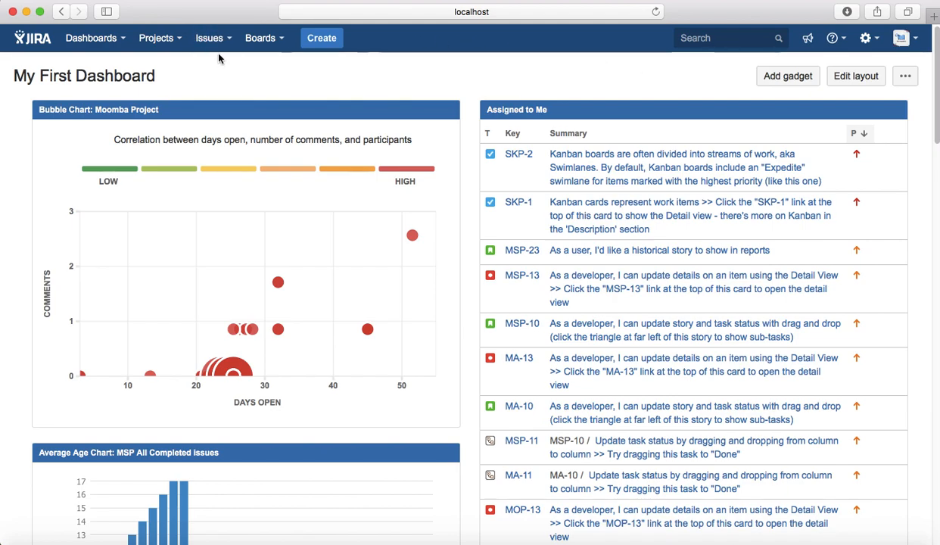
- Show the MOP board's Sprint 4 with issue MOP-3 (Done) in the side detail panel
left_click(209, 38)
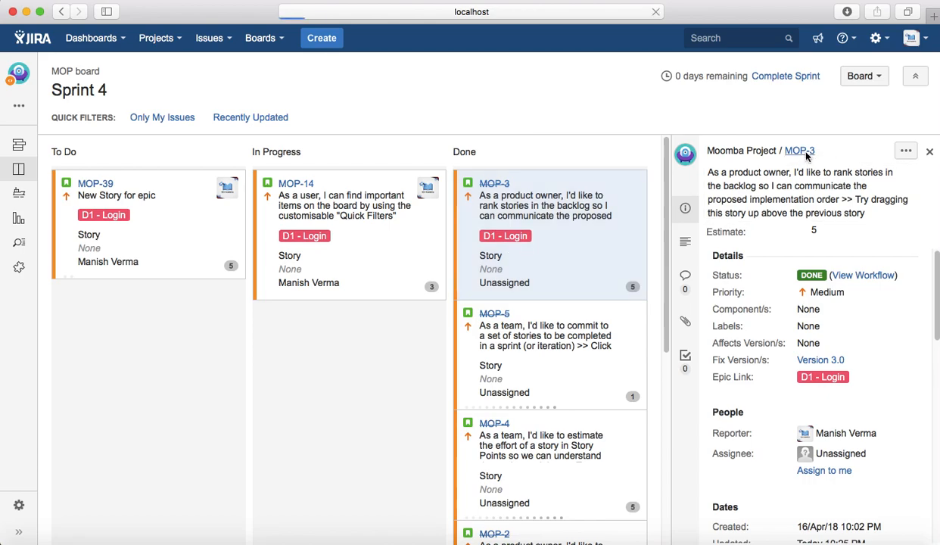
- Bring up MOP-3 on its own full issue page showing status Done, resolution Done
left_click(799, 152)
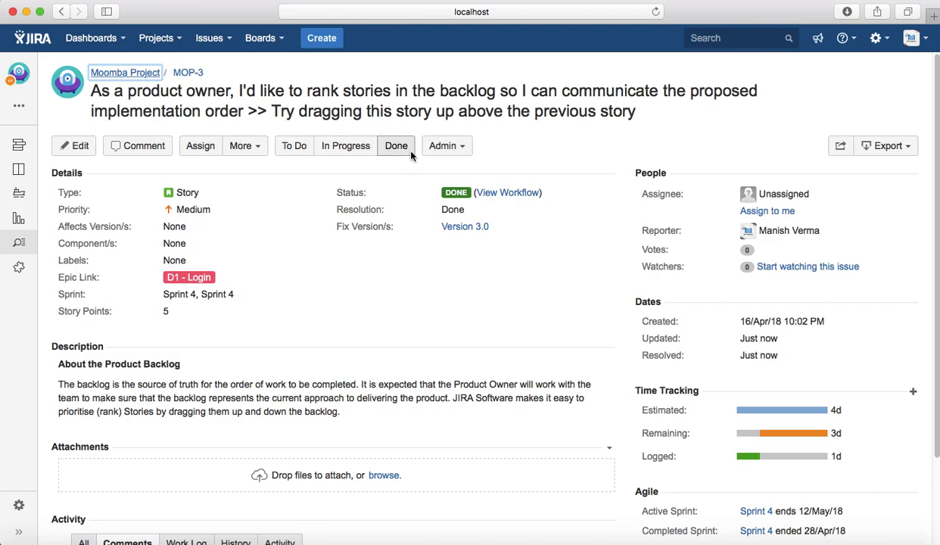
mouse_move(407, 155)
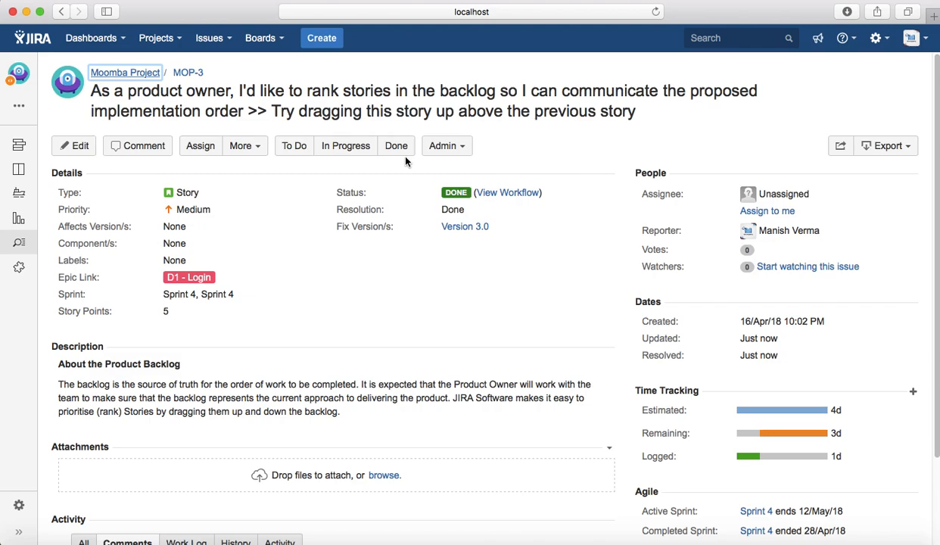
mouse_move(405, 163)
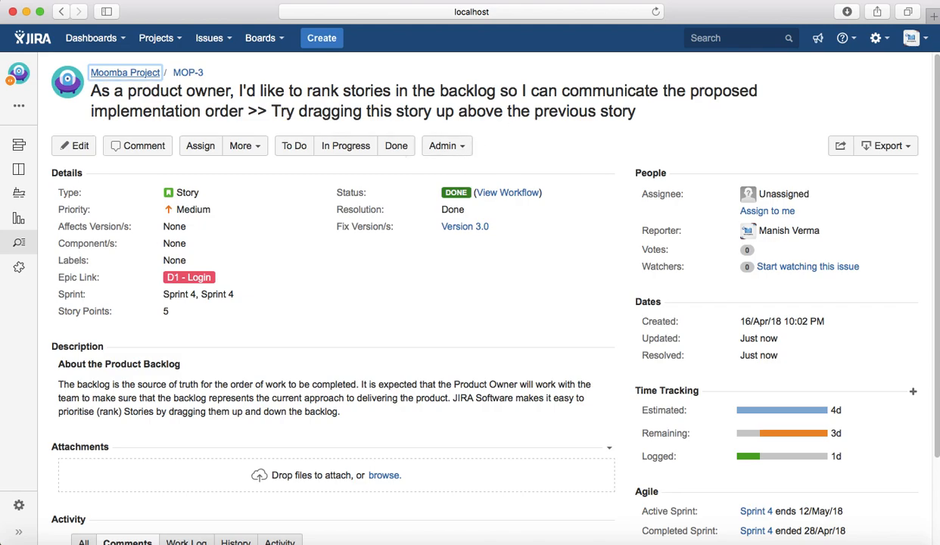